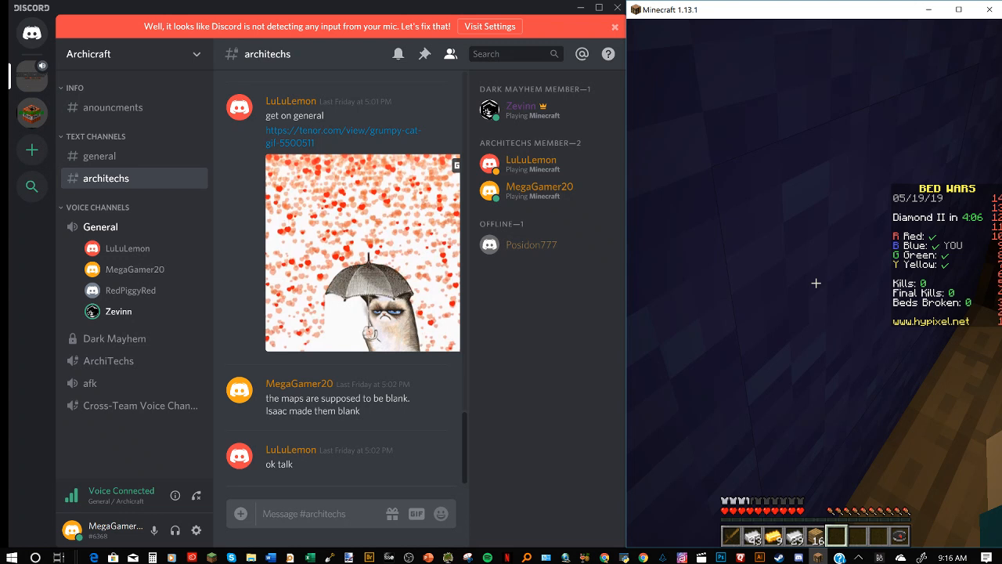
Purchase a Fireball for 40 iron from the shop's Utility items
left_click(795, 231)
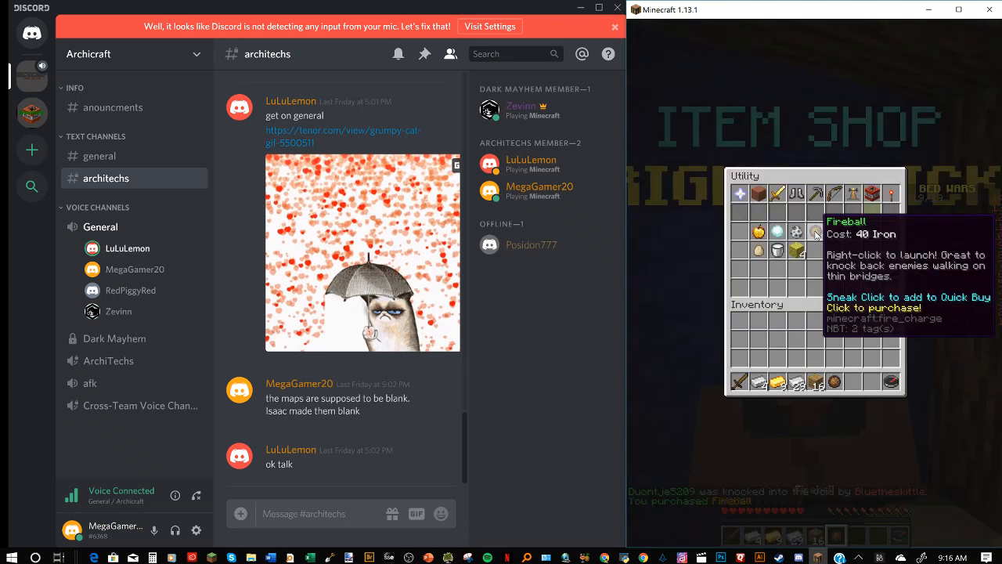